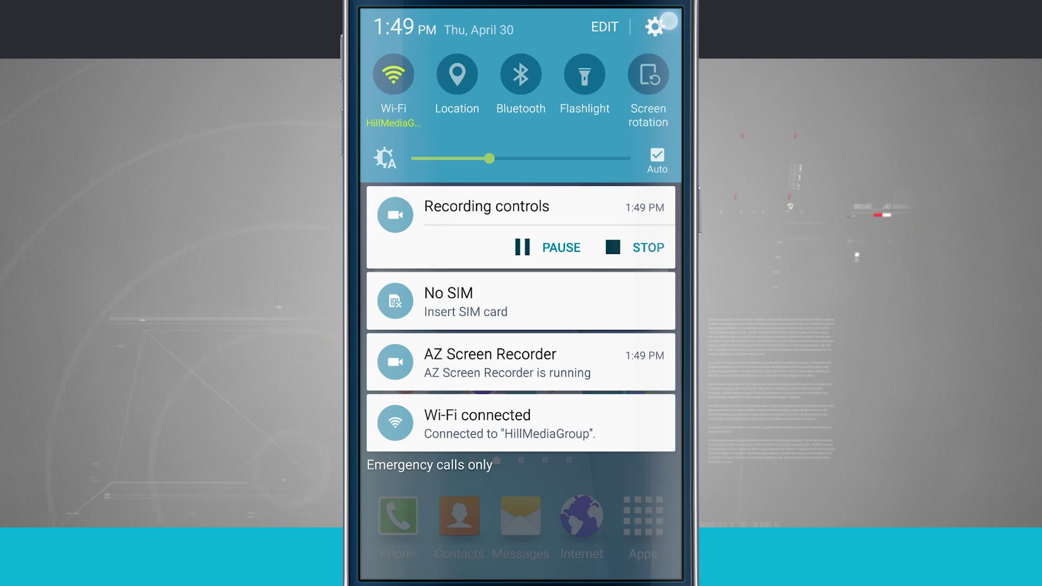
- Reach the Ringtone list via Settings > Sounds and notifications > Ringtones and sounds
{"action": "left_click", "coordinate": [656, 26]}
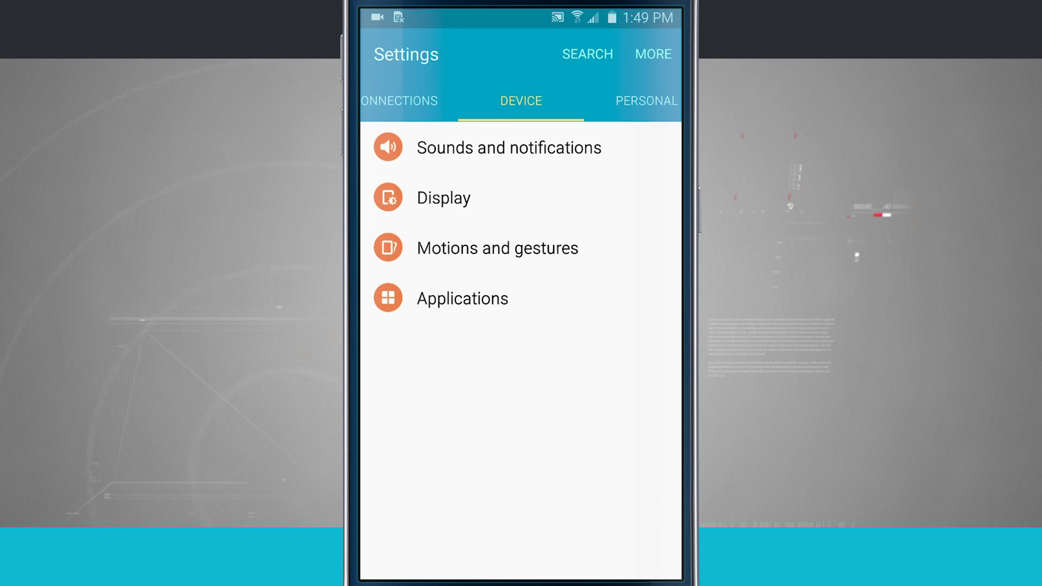
{"action": "left_click", "coordinate": [508, 147]}
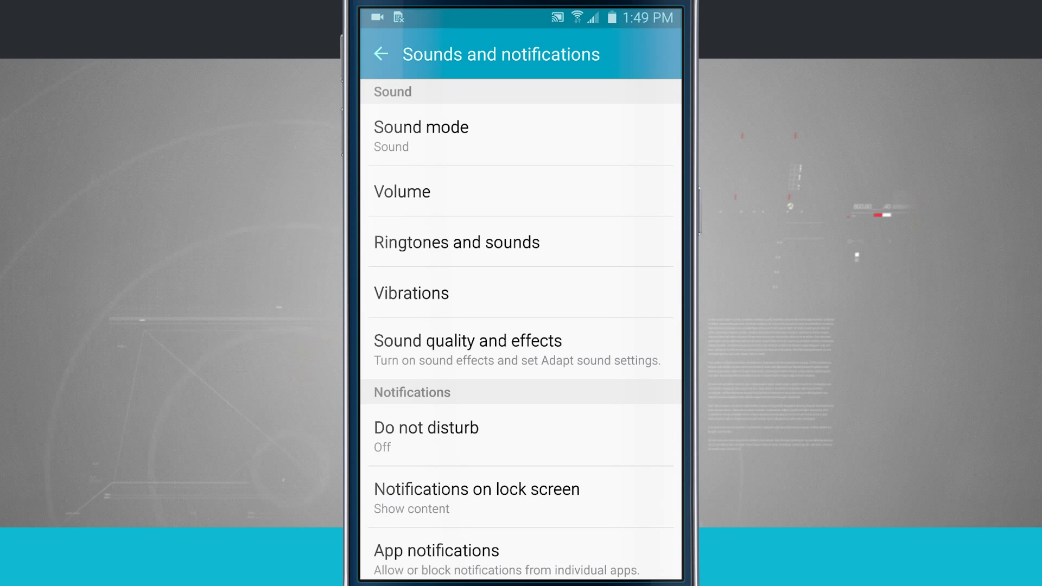
{"action": "left_click", "coordinate": [456, 242]}
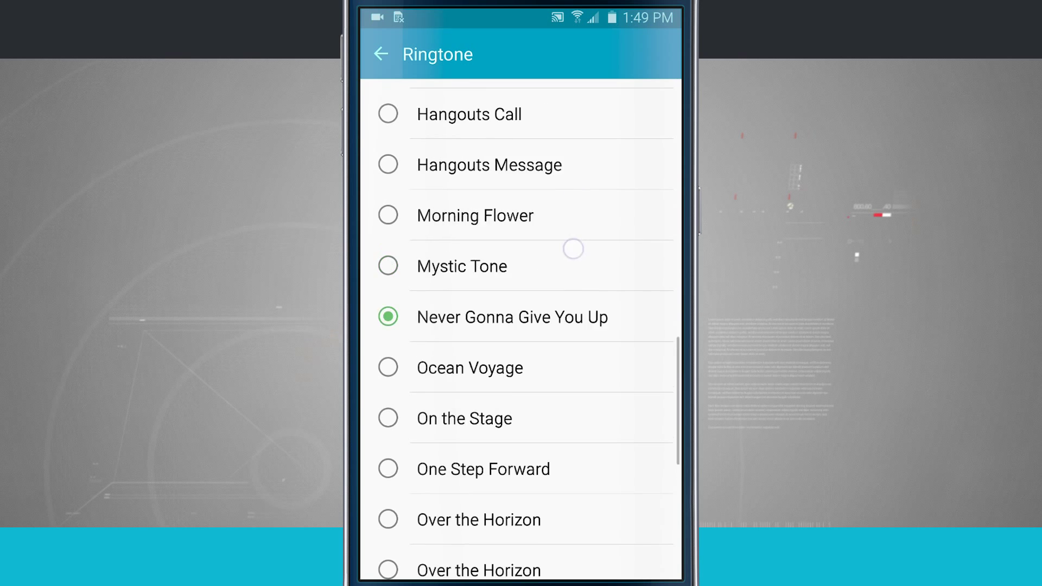
- Browse the built-in ringtones, choosing Beep Once instead of Never Gonna Give You Up
{"action": "scroll", "scroll_direction": "up", "scroll_amount": 3}
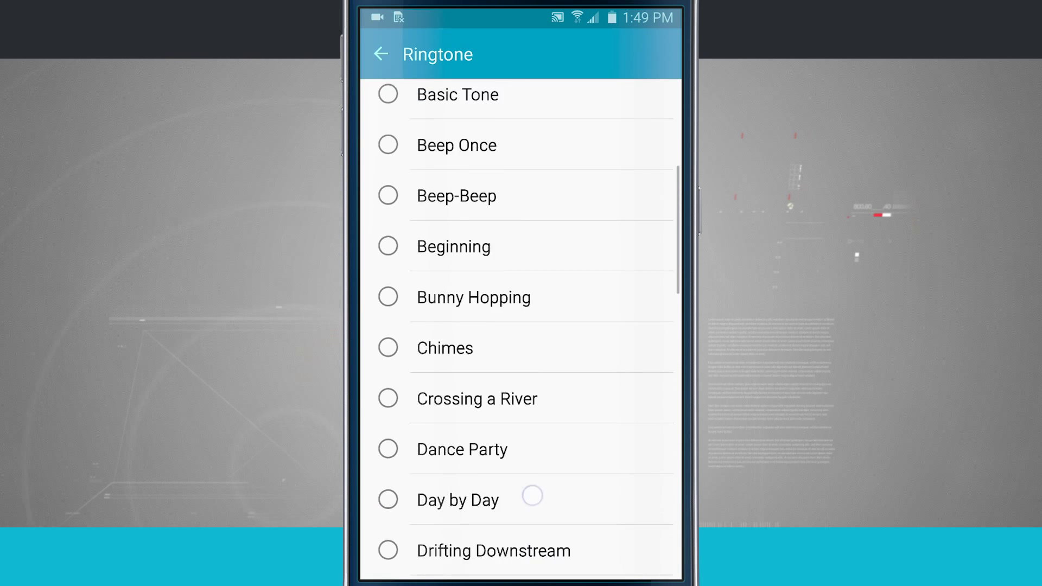
{"action": "scroll", "scroll_direction": "down", "scroll_amount": 3}
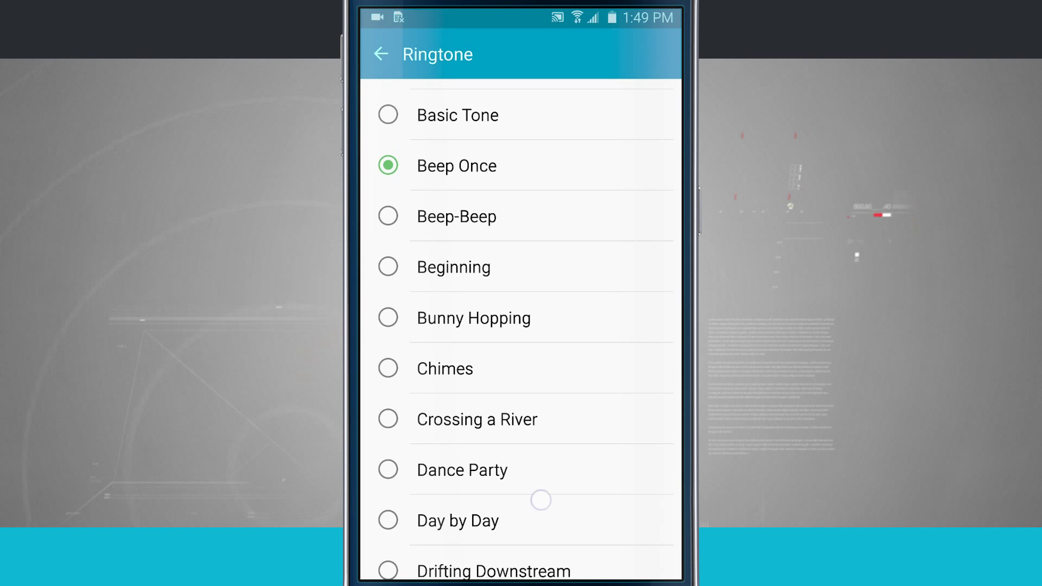
{"action": "scroll", "scroll_direction": "down", "scroll_amount": 3}
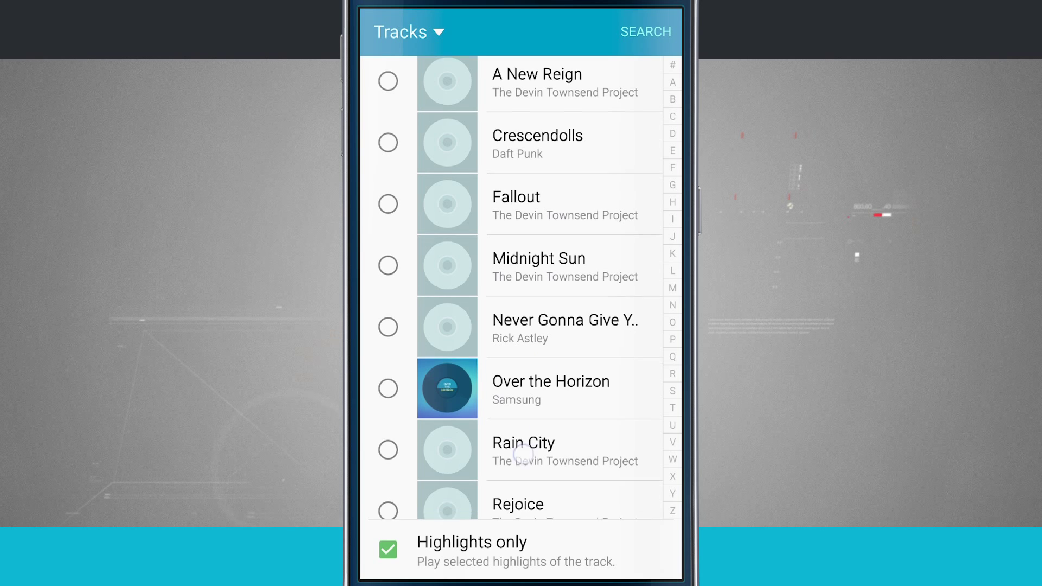
- Choose Sky Blue by The Devin Townsend Project from Tracks and pause its preview
{"action": "scroll", "scroll_direction": "down", "scroll_amount": 3}
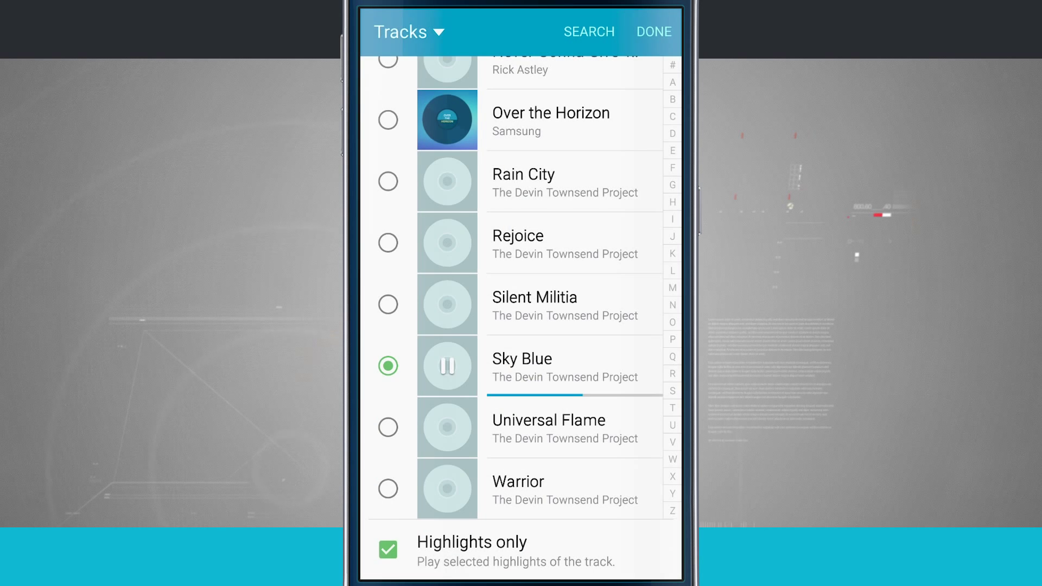
{"action": "left_click", "coordinate": [447, 365]}
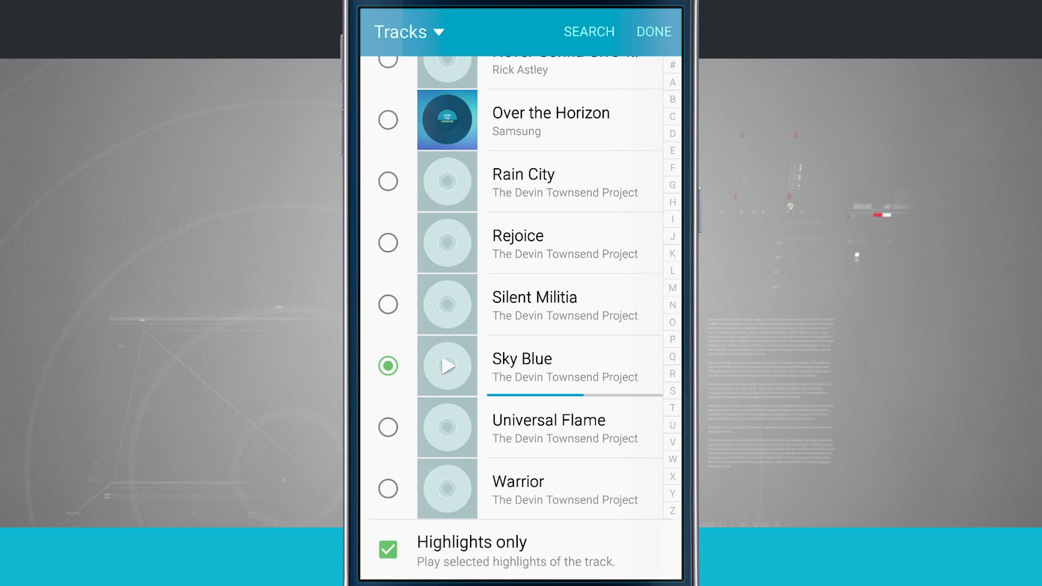